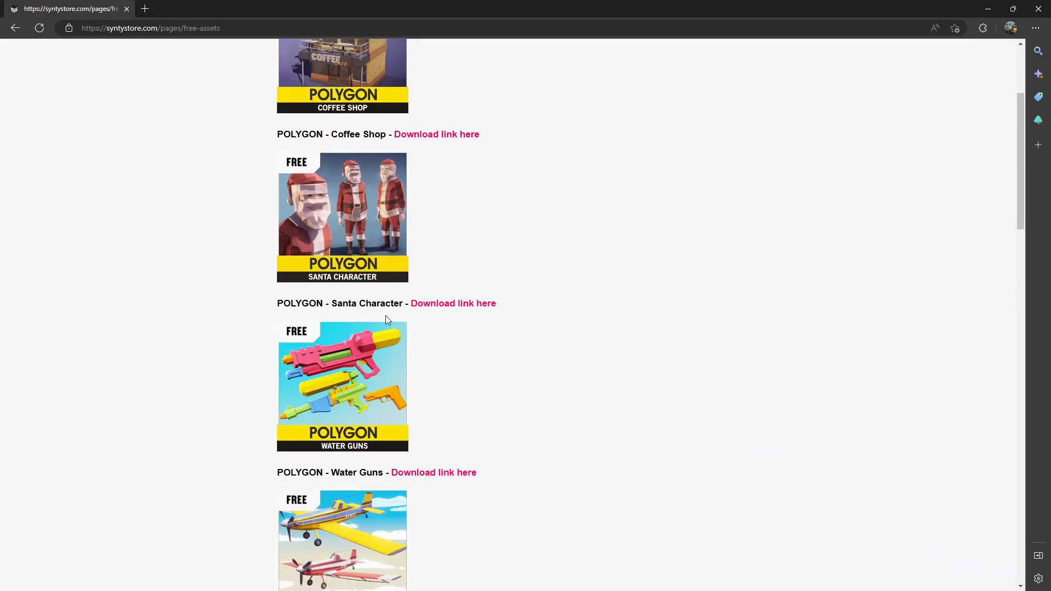
# Scroll through the free POLYGON asset downloads on the Synty store page.
pyautogui.scroll(-3)
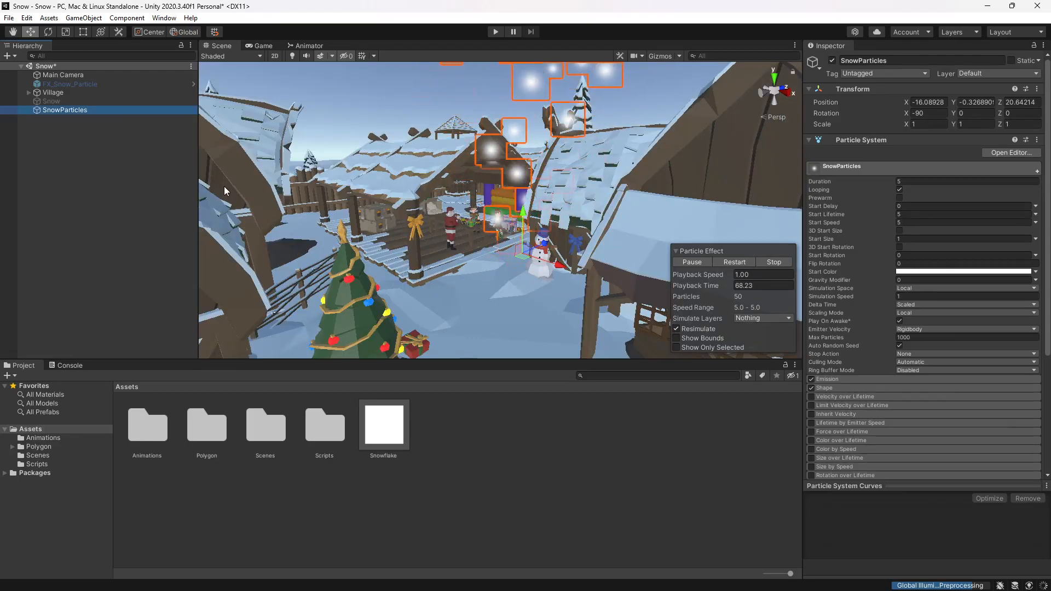
# Set the emitter shape scale to 10,1,10, random start size 0.001–0.03, and max particles 10000.
pyautogui.click(1038, 89)
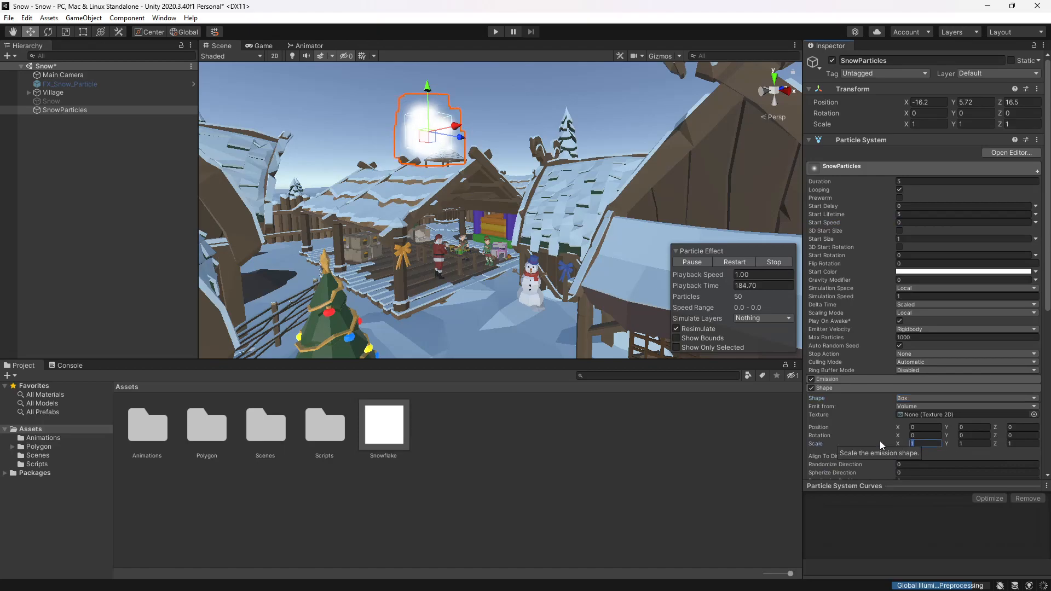
pyautogui.write('10')
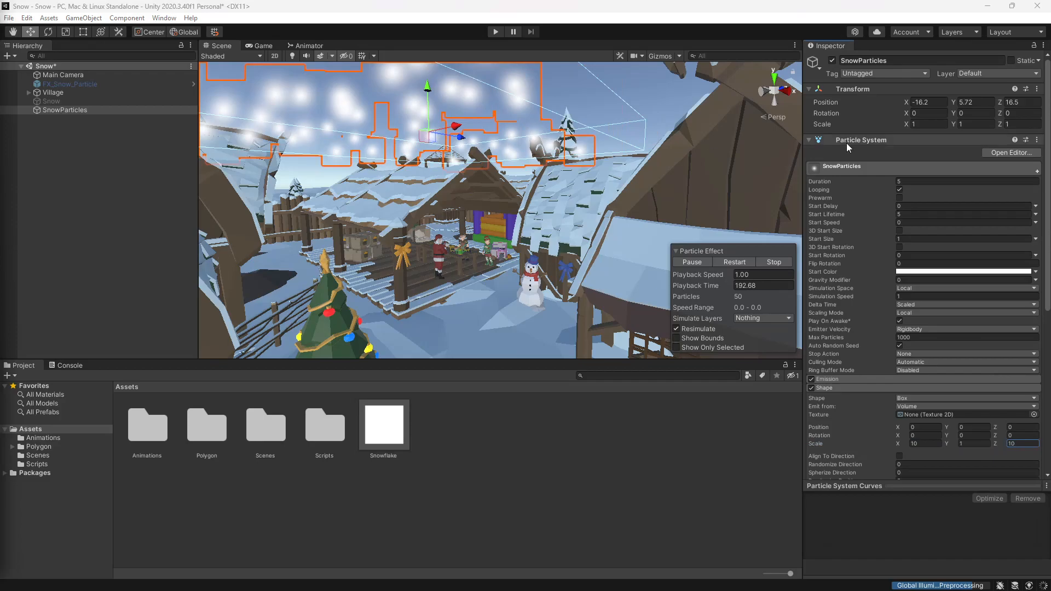
pyautogui.click(1035, 237)
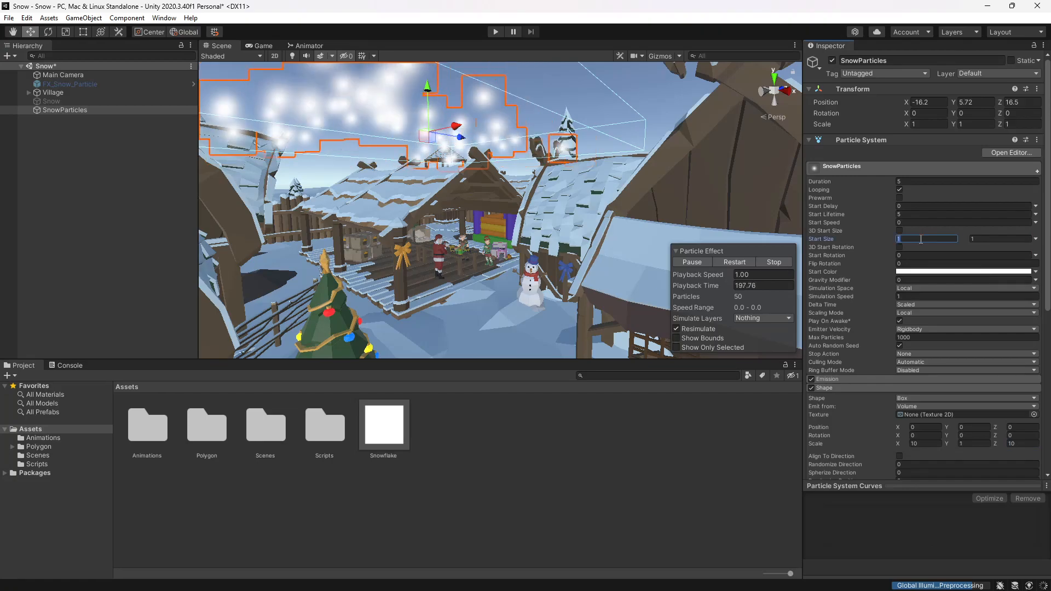
pyautogui.write('0.00')
pyautogui.click(1001, 238)
pyautogui.write('0.03')
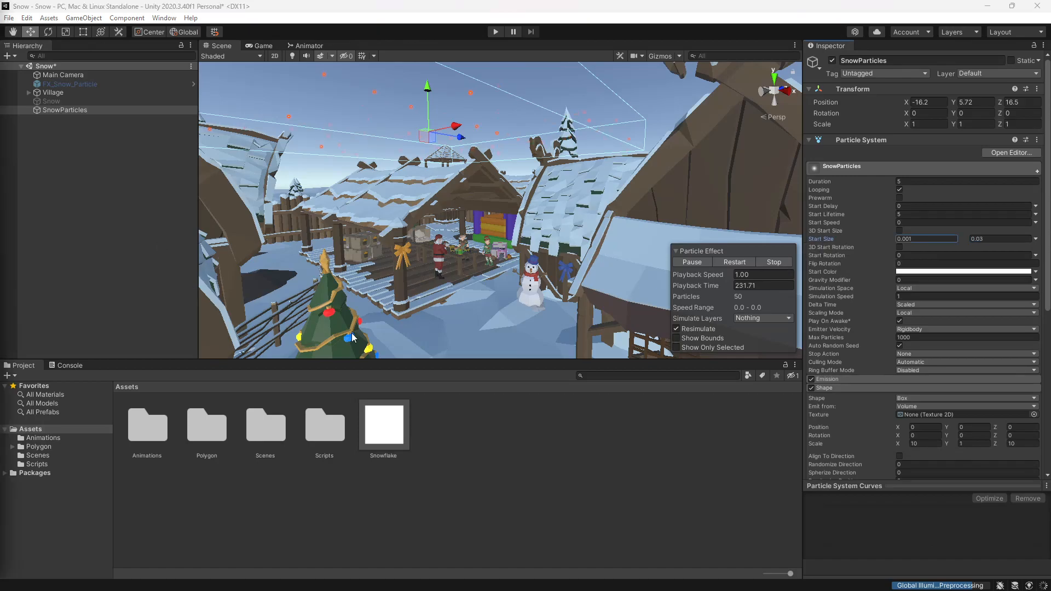
pyautogui.click(944, 338)
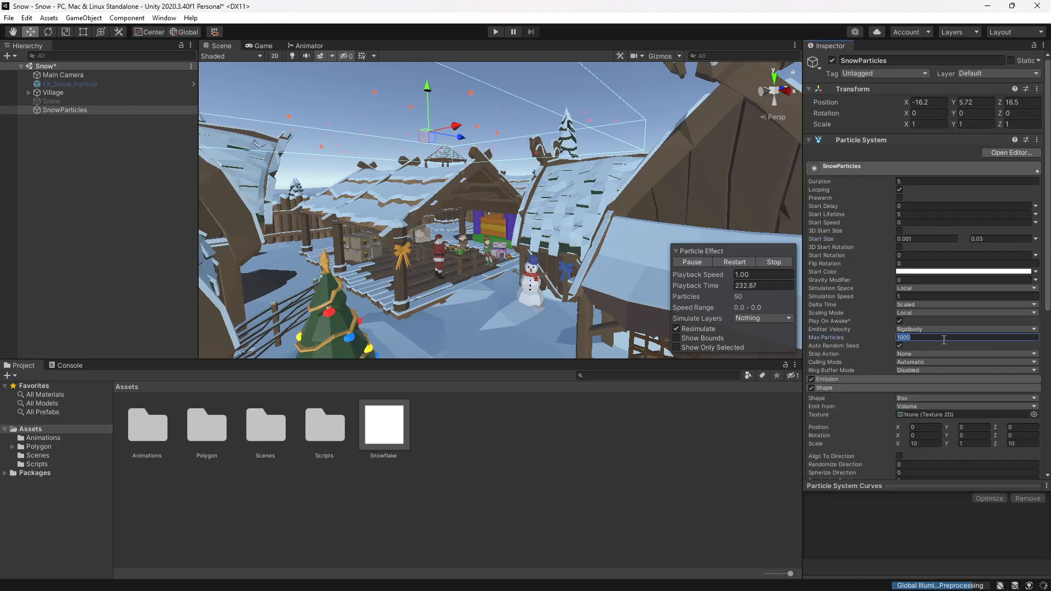
pyautogui.write('10000')
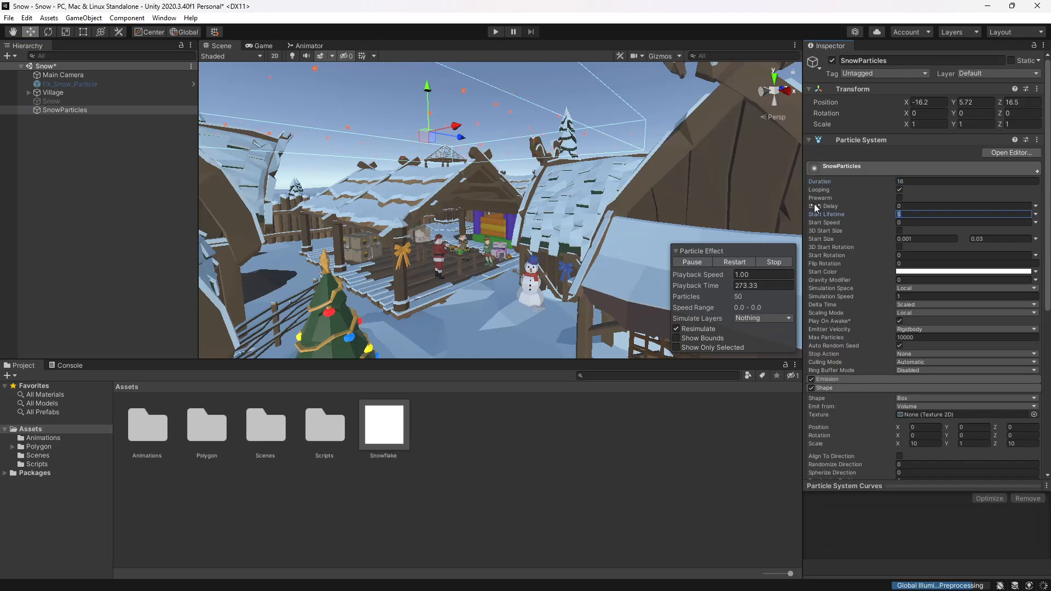
pyautogui.moveTo(819, 181)
pyautogui.write('16')
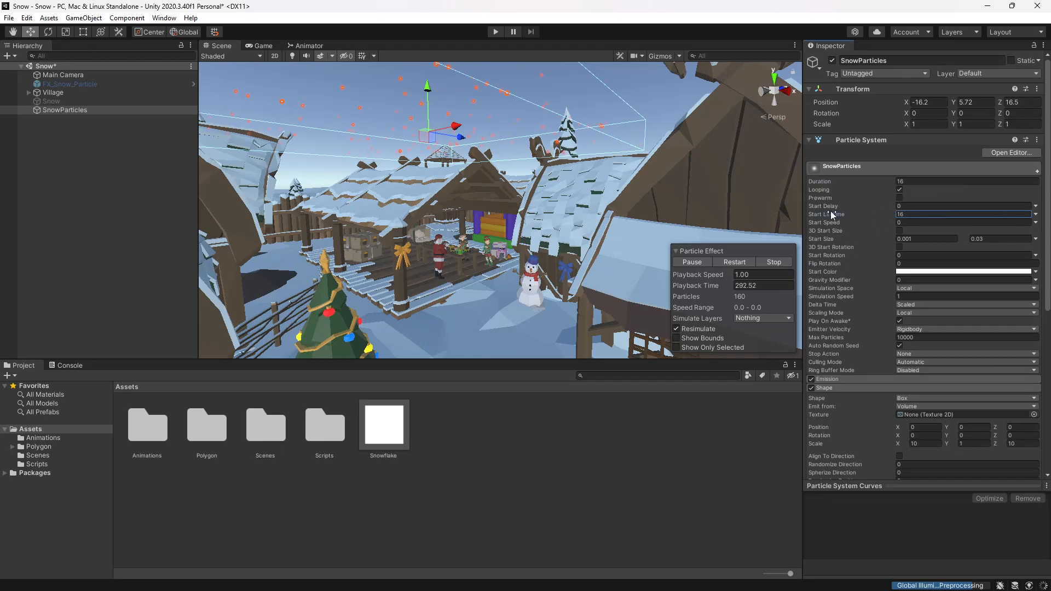
pyautogui.moveTo(830, 214)
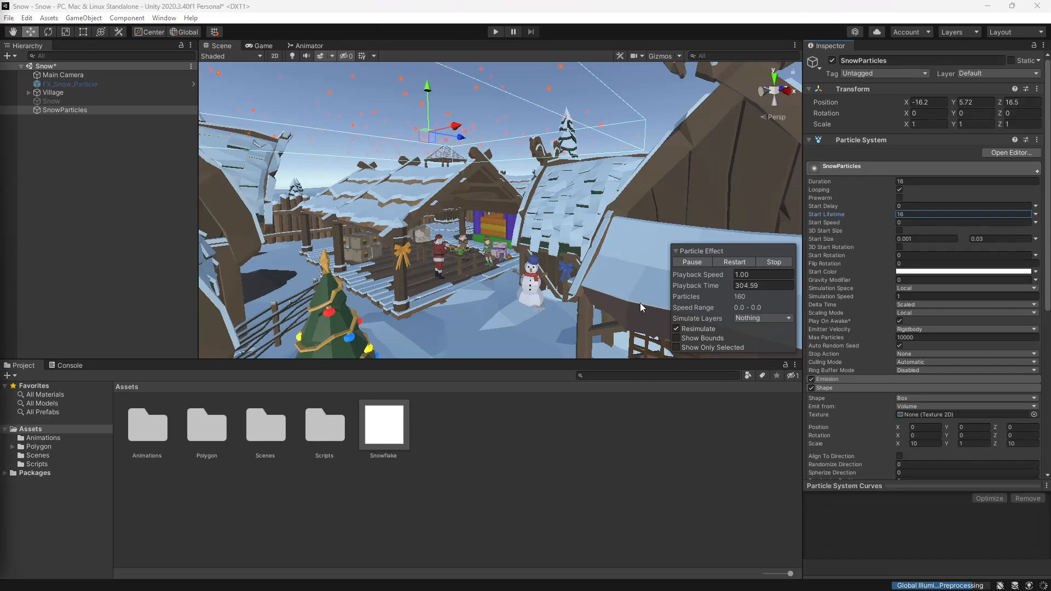
# In the Emission module, set Rate over Time to 200.
pyautogui.click(811, 378)
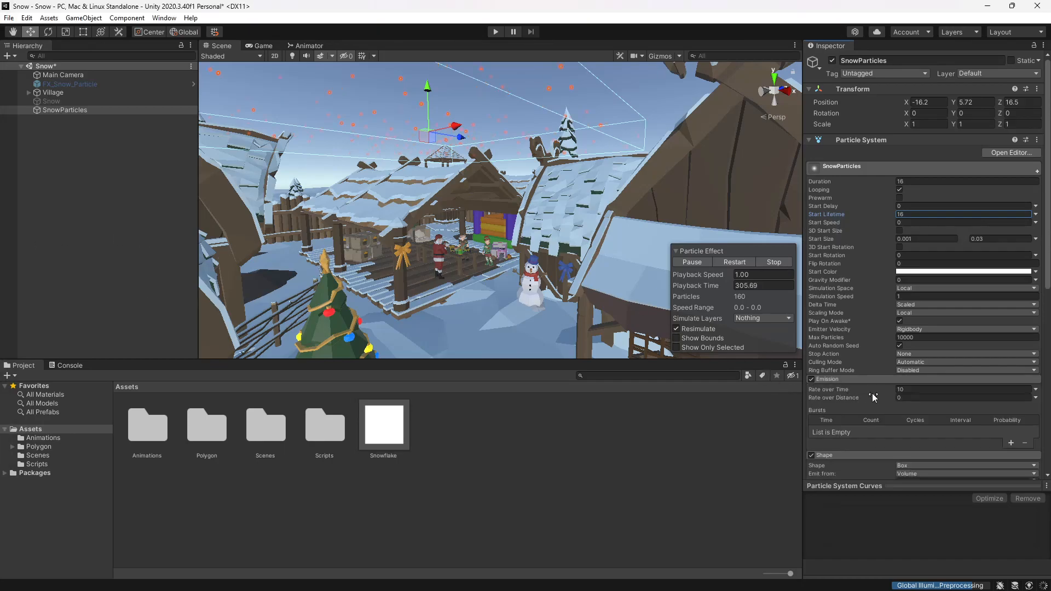
pyautogui.click(963, 389)
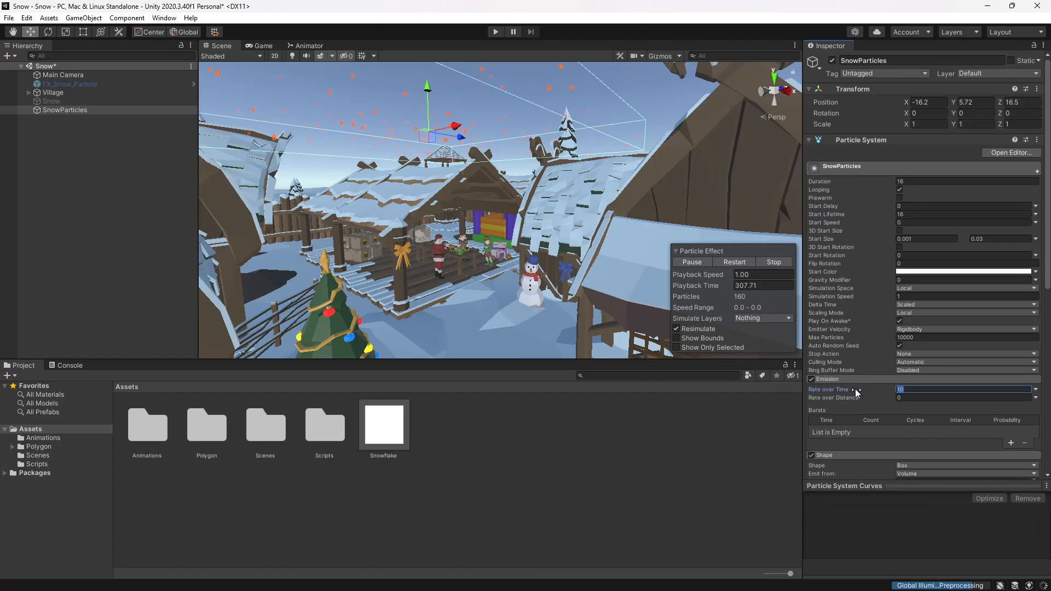
pyautogui.write('200')
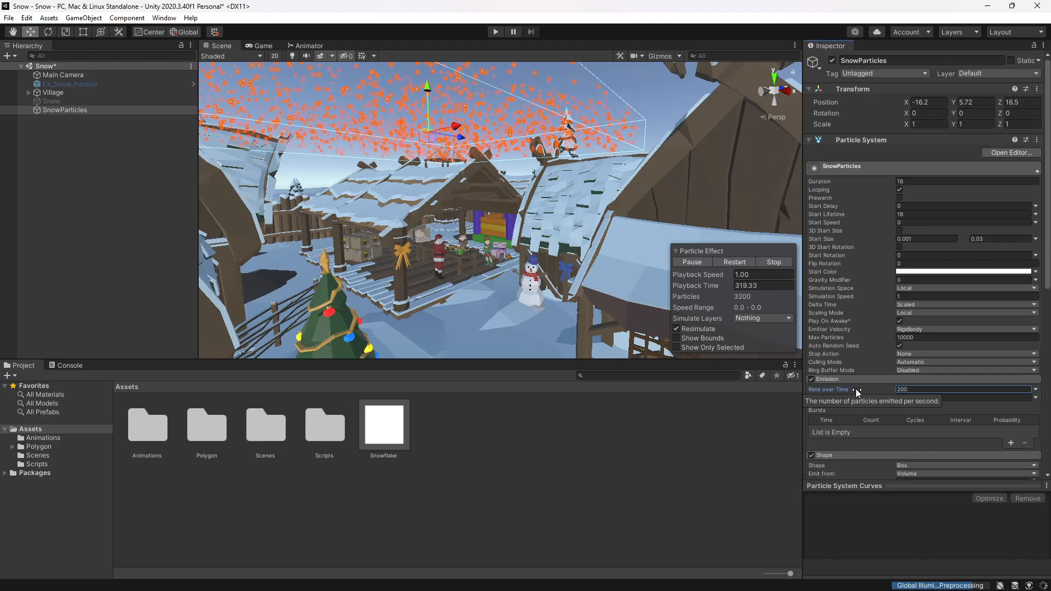
pyautogui.scroll(-3)
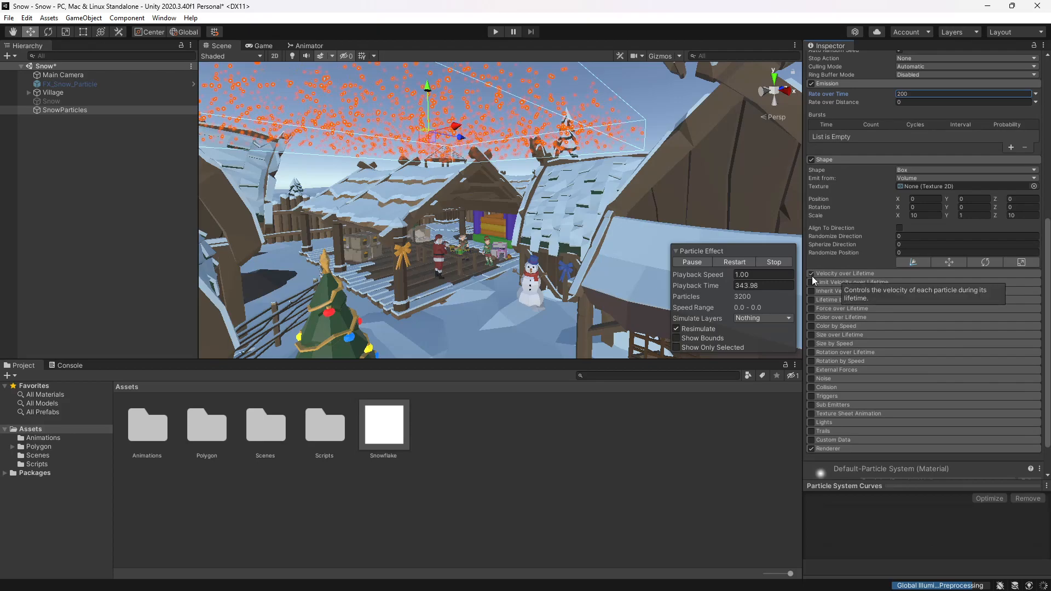
# Enable random Velocity over Lifetime (X/Z -0.2 to 0.2, Y -0.5 to -0.1) and view it in Game view.
pyautogui.click(1036, 283)
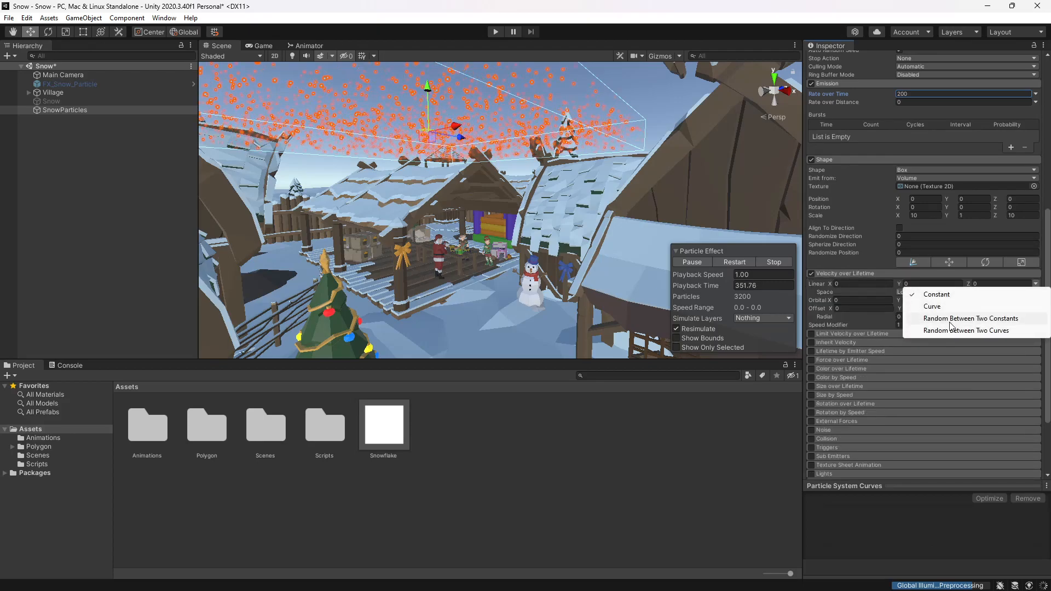
pyautogui.click(937, 294)
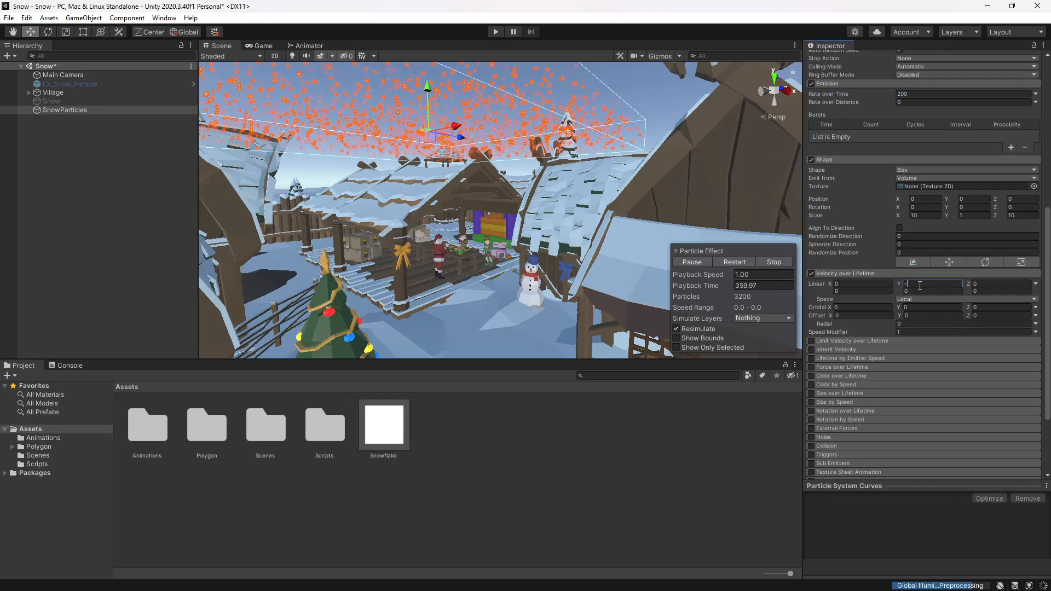
pyautogui.write('-0.5')
pyautogui.click(931, 290)
pyautogui.write('-0.1')
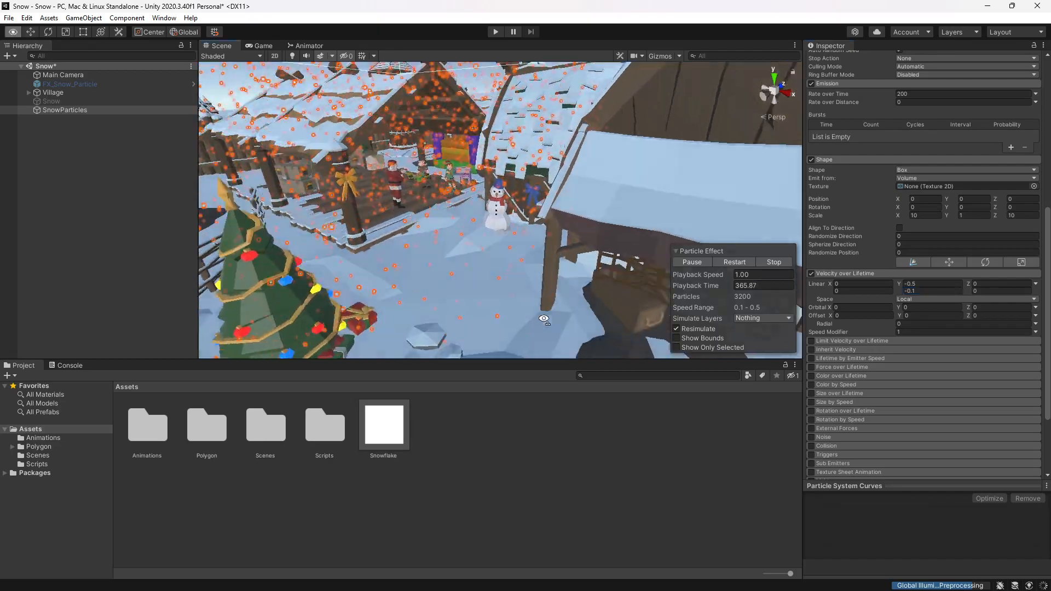
pyautogui.click(261, 46)
pyautogui.write('-0.2')
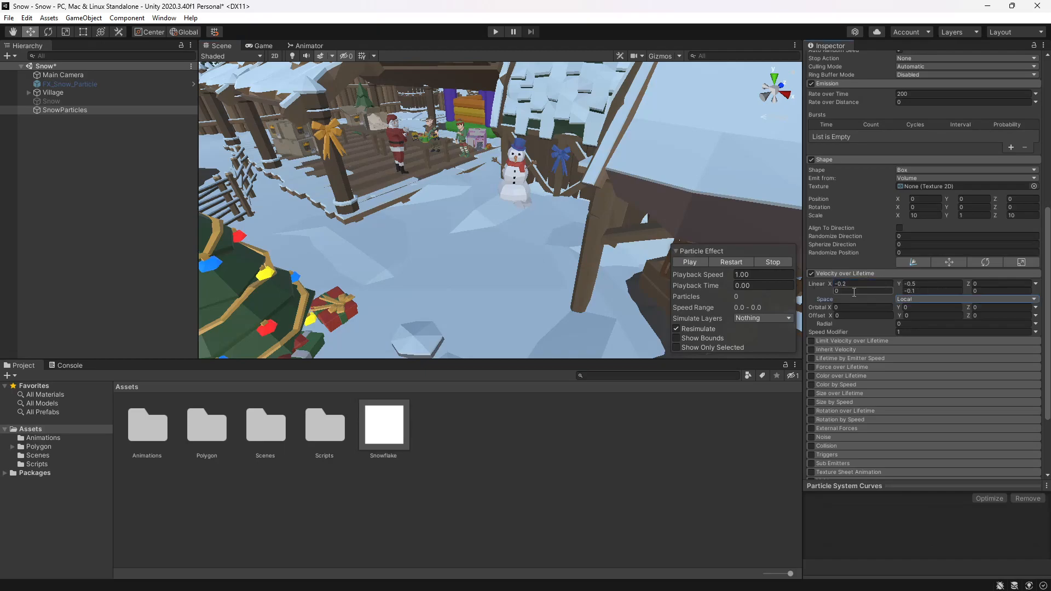
pyautogui.click(992, 283)
pyautogui.write('-0.2')
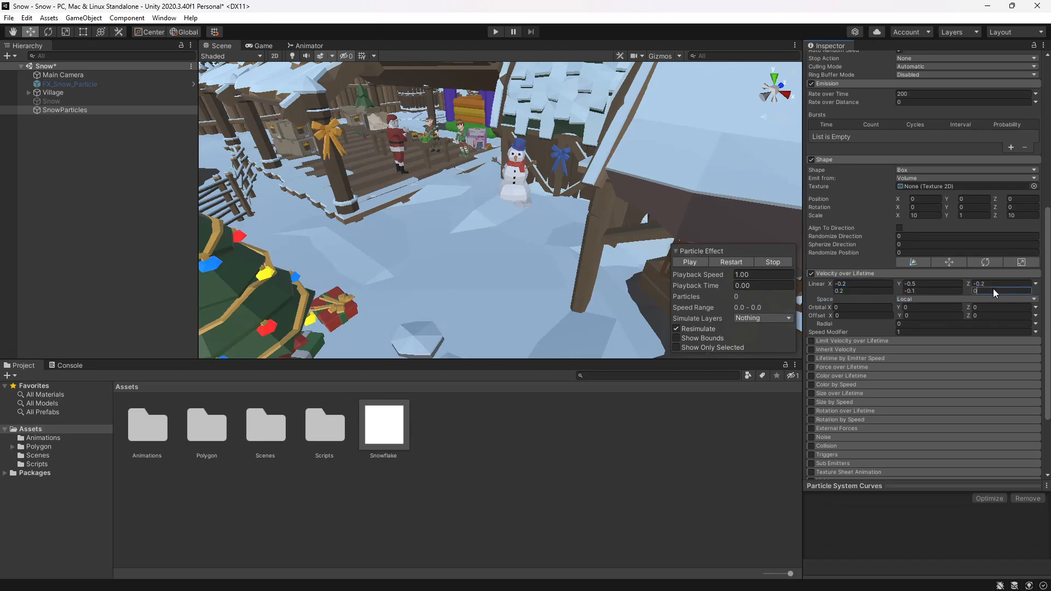
pyautogui.click(263, 46)
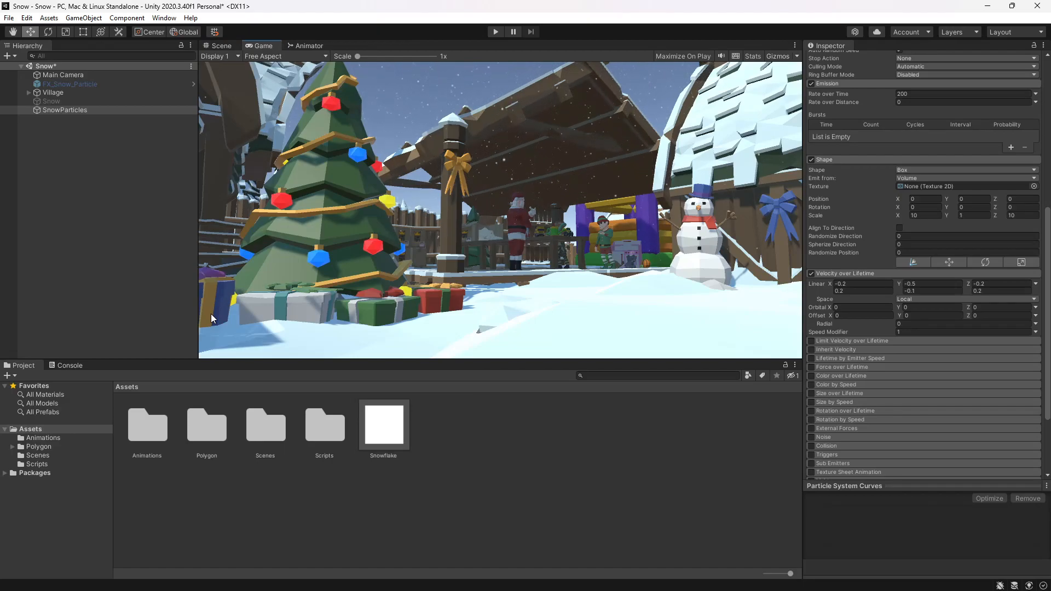
# Set the Renderer module's Max Particle Size to 0.005.
pyautogui.scroll(-3)
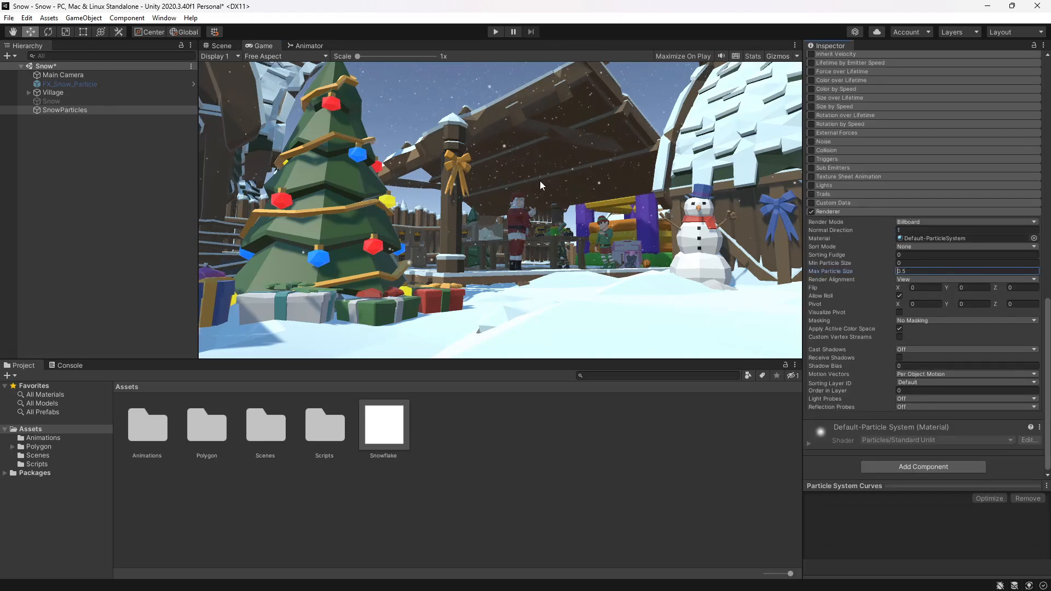
pyautogui.click(965, 271)
pyautogui.write('0.005')
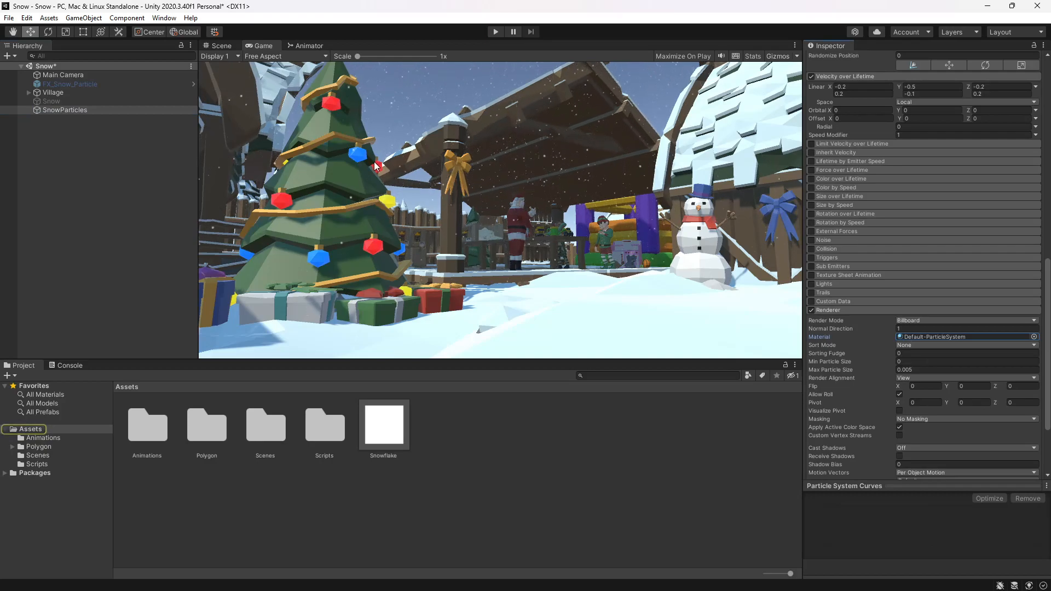
pyautogui.moveTo(427, 454)
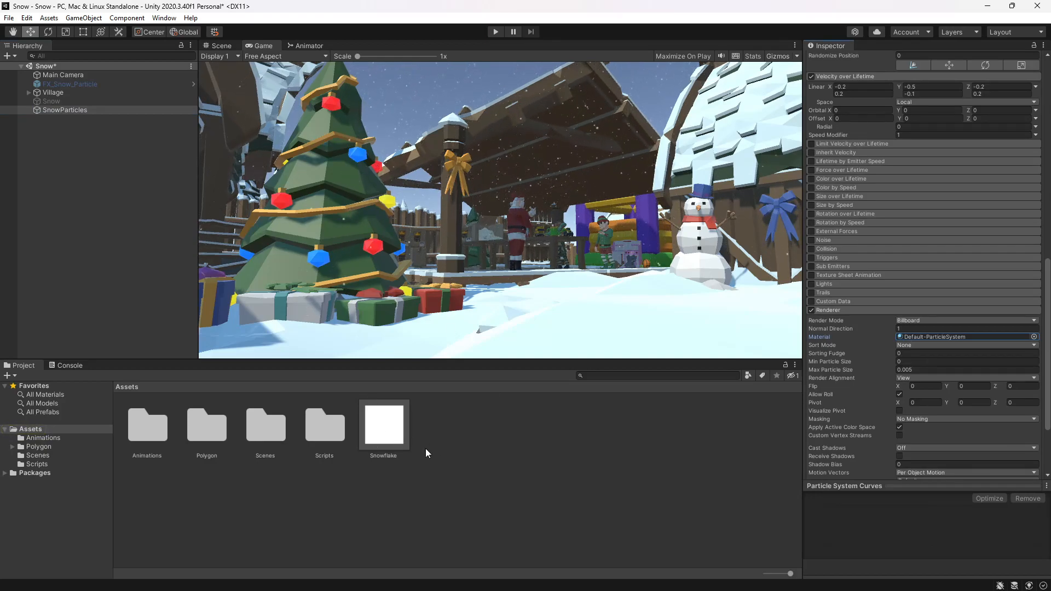
# Create a Snowflake material with the Particles/Standard Unlit shader and Fade rendering mode.
pyautogui.click(384, 424)
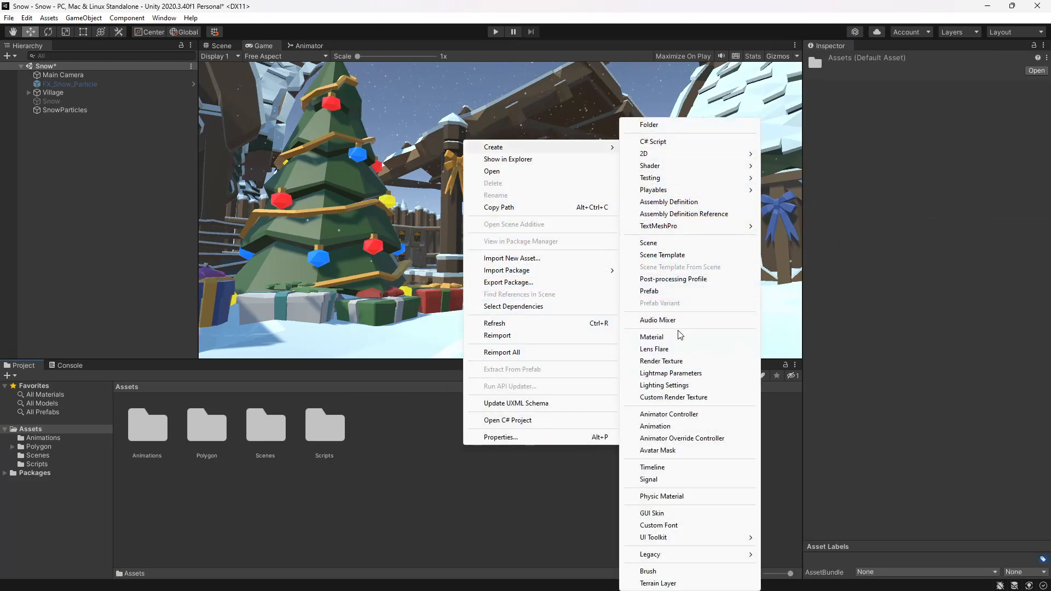
pyautogui.click(652, 336)
pyautogui.write('Snowflake')
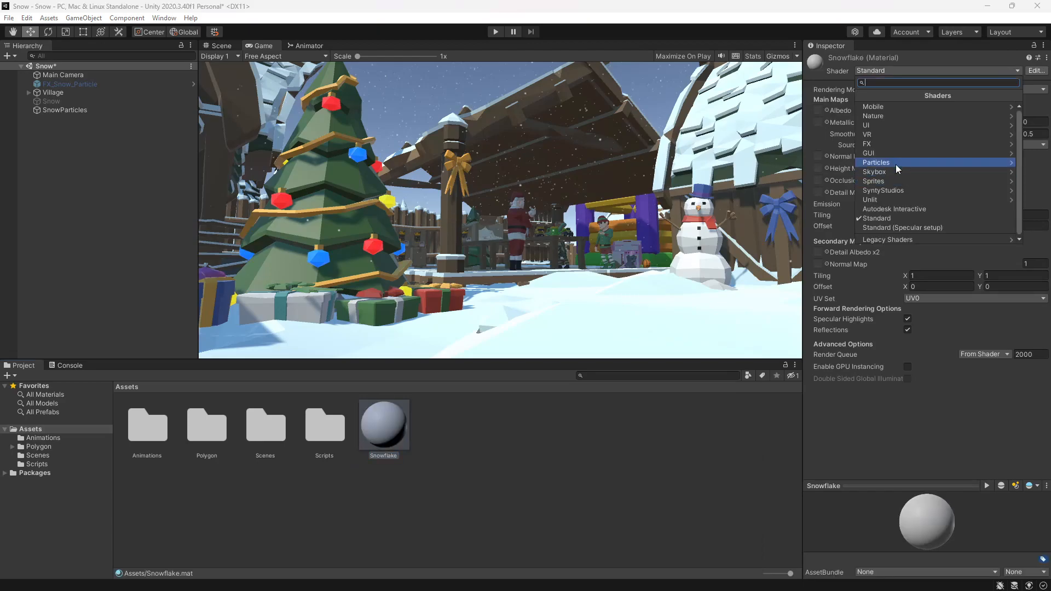
pyautogui.click(876, 162)
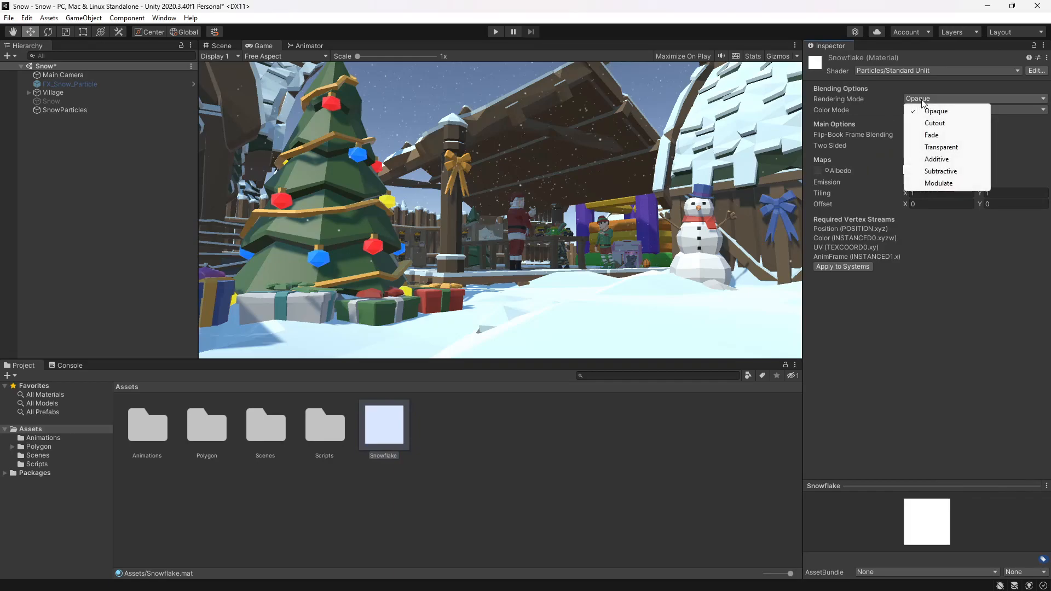
pyautogui.click(932, 135)
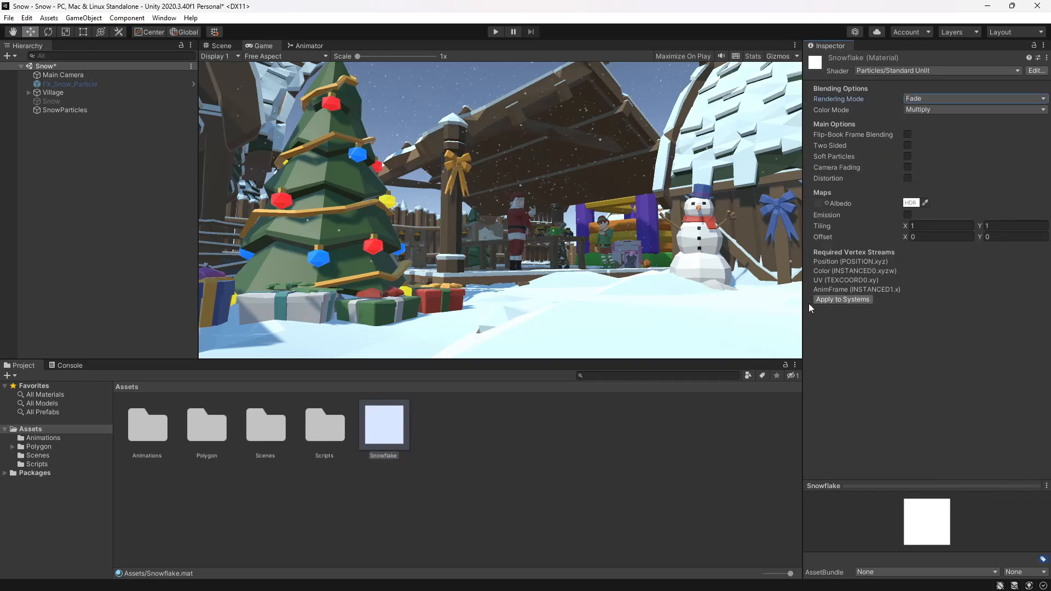
pyautogui.click(64, 110)
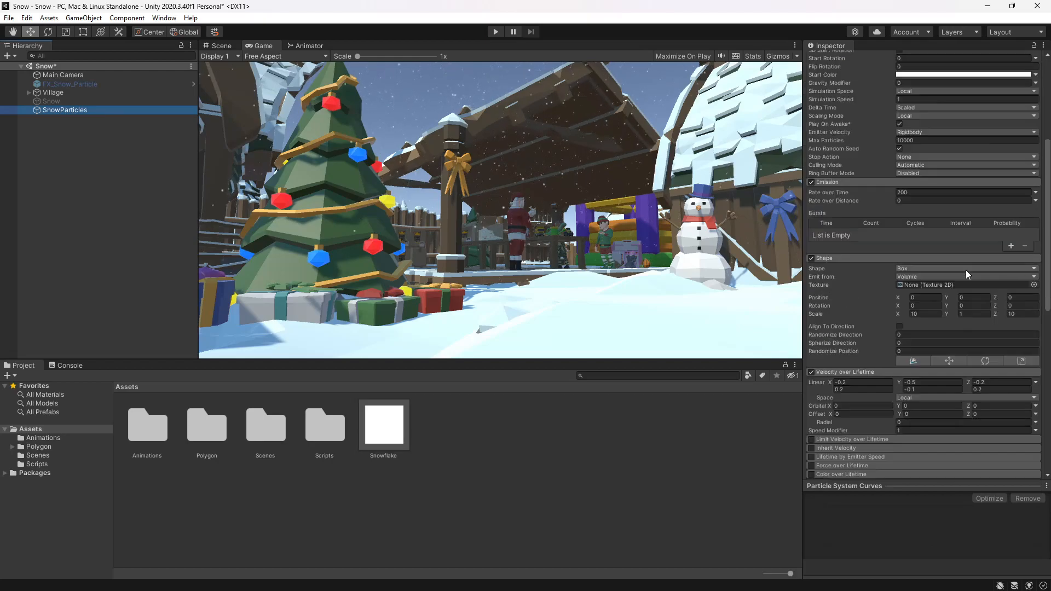
# Enable World collision on SnowParticles with Dampen 1 and Bounce 0.
pyautogui.scroll(-3)
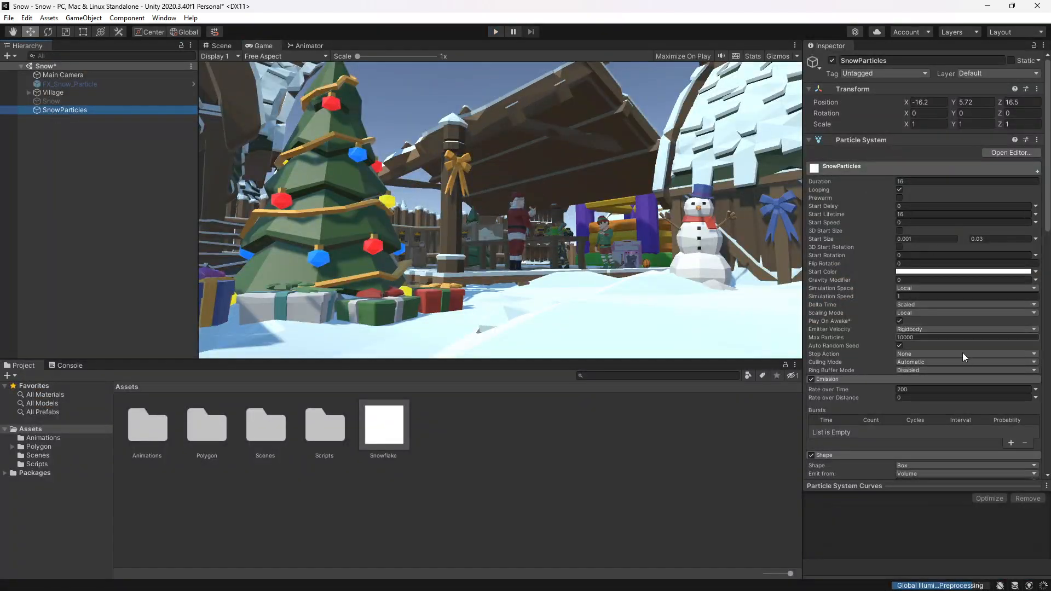
pyautogui.scroll(-3)
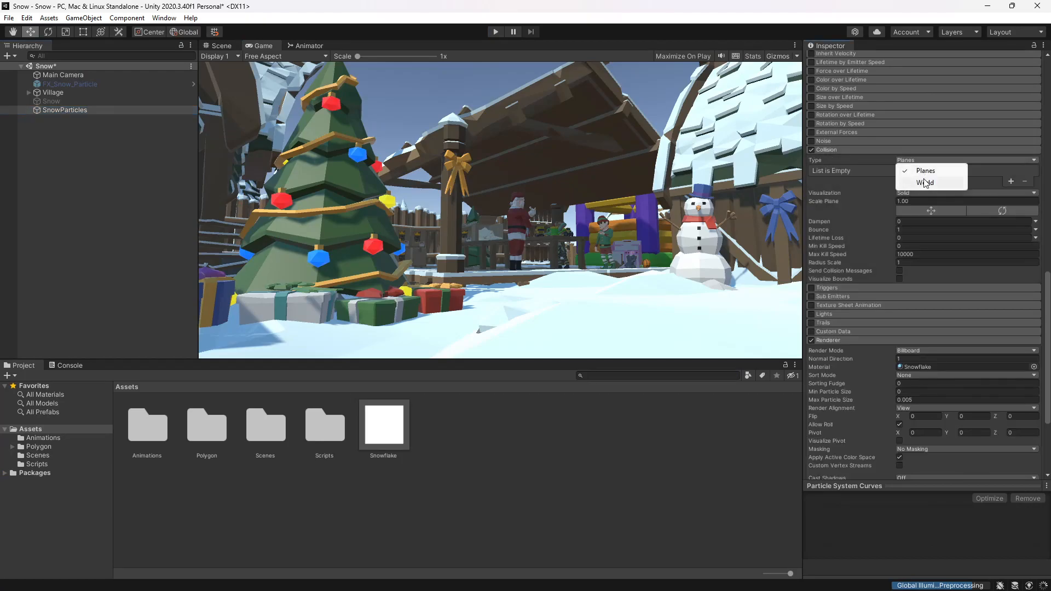
pyautogui.click(924, 182)
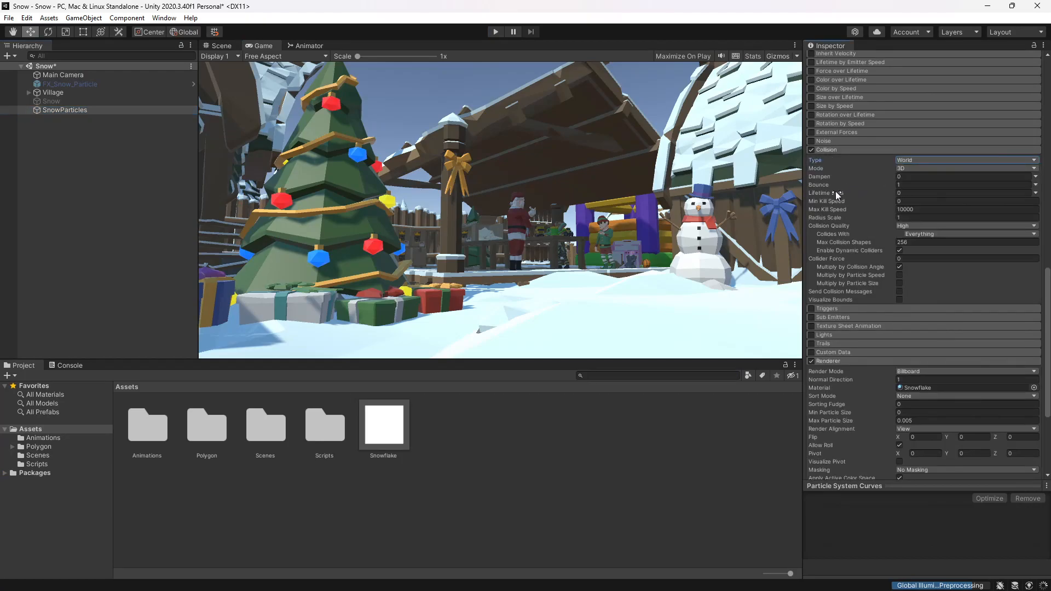
pyautogui.click(963, 184)
pyautogui.write('0')
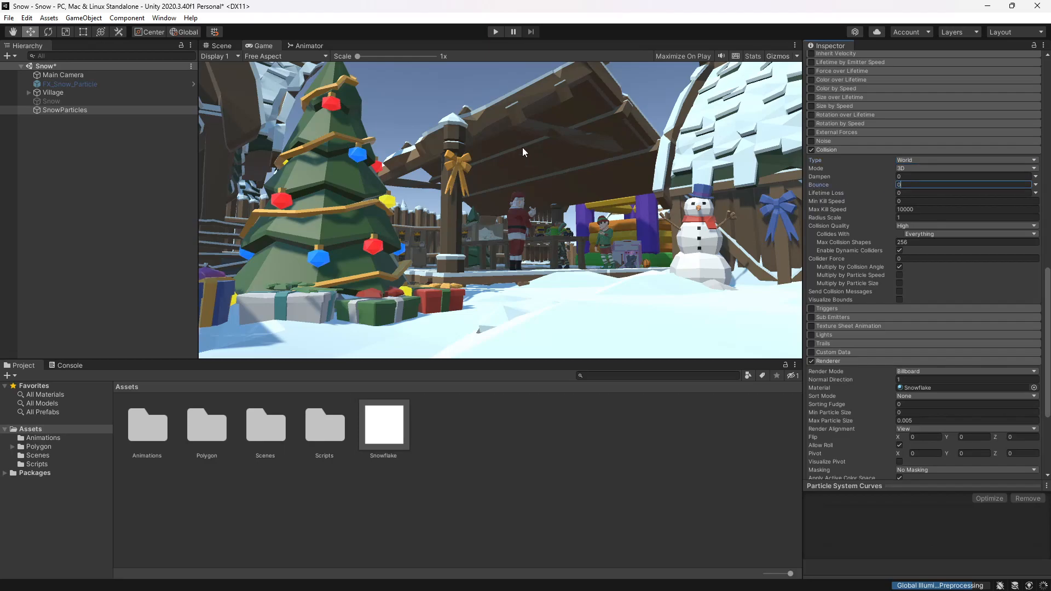
pyautogui.moveTo(838, 178)
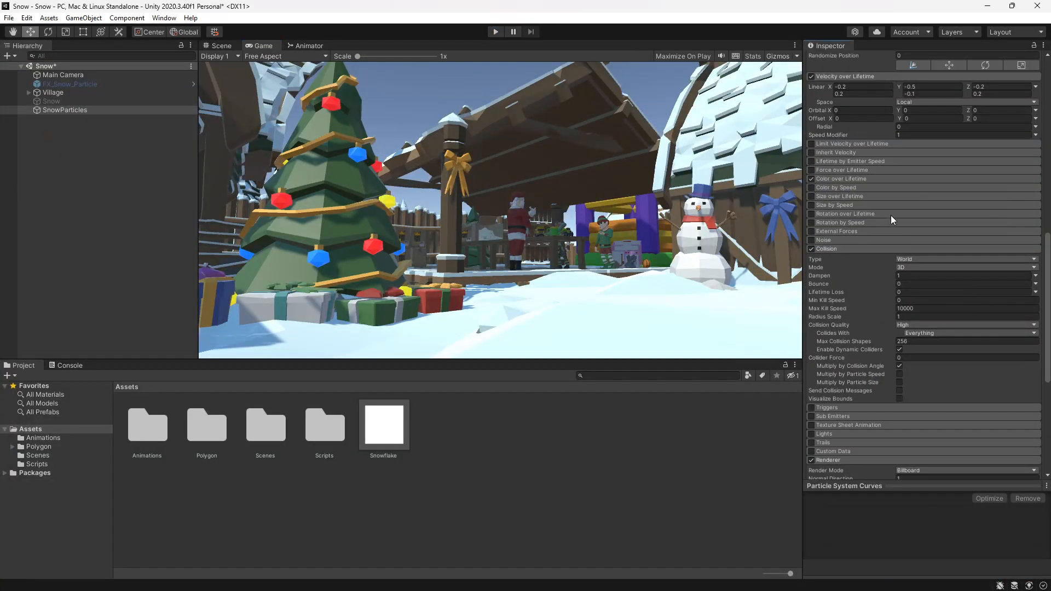
# Add alpha keys to the Color over Lifetime gradient so flakes fade to near transparency.
pyautogui.click(967, 188)
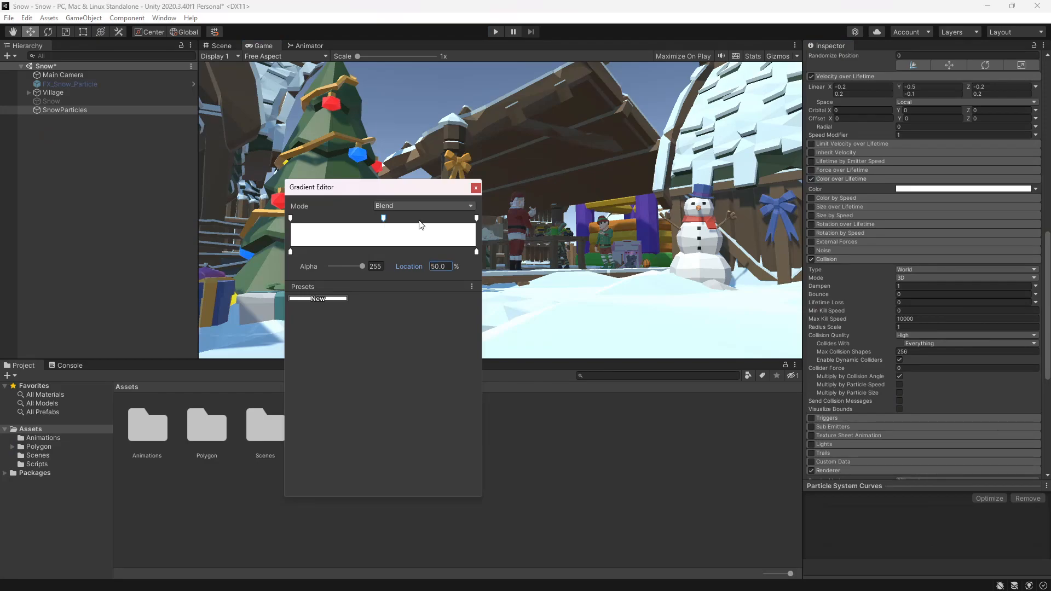
pyautogui.moveTo(383, 218); pyautogui.dragTo(439, 218)
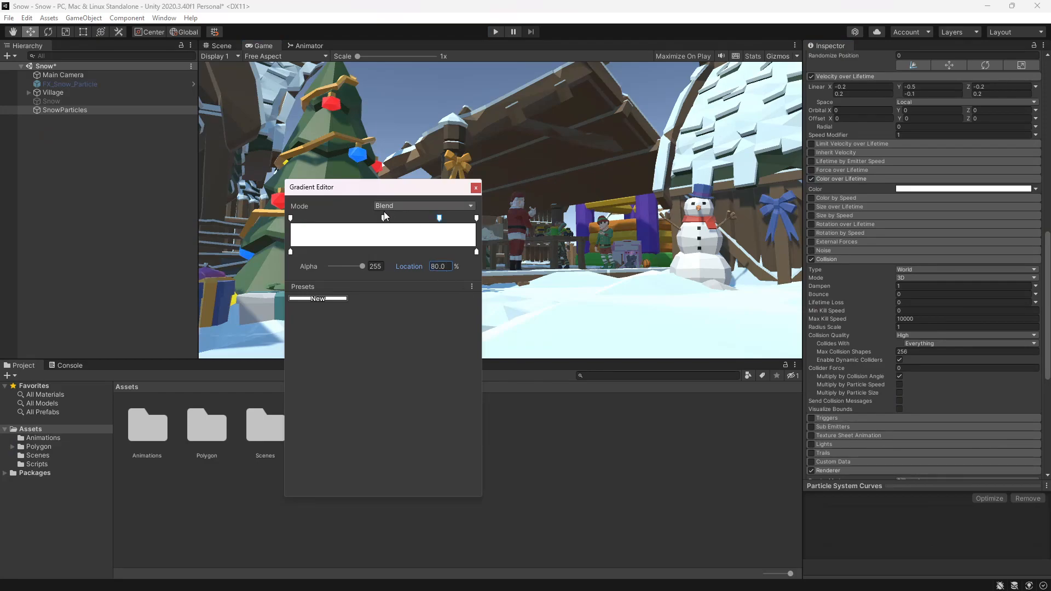
pyautogui.moveTo(439, 217); pyautogui.dragTo(383, 216)
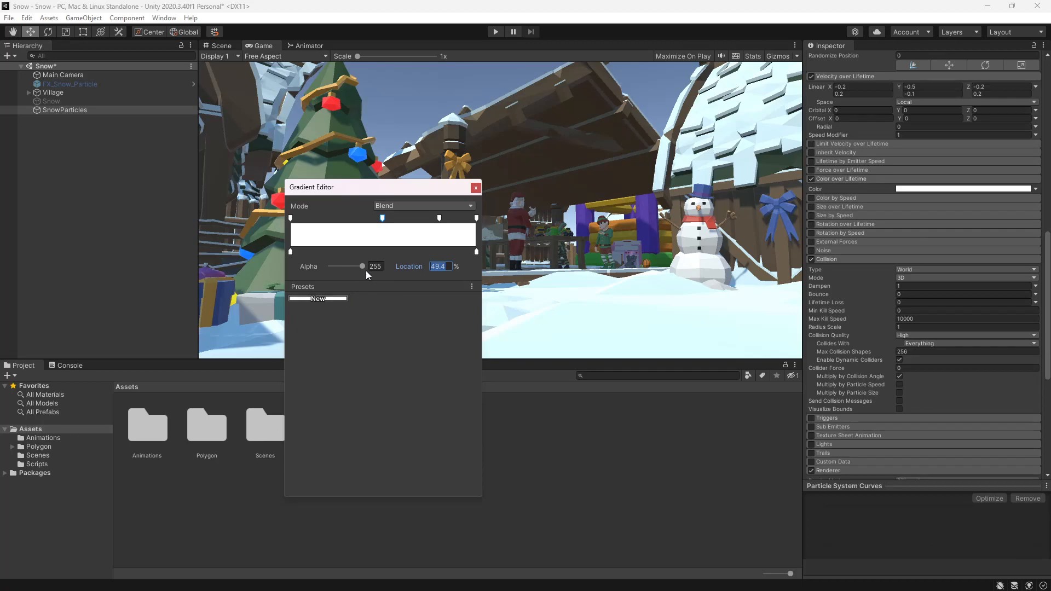
pyautogui.moveTo(362, 266); pyautogui.dragTo(329, 266)
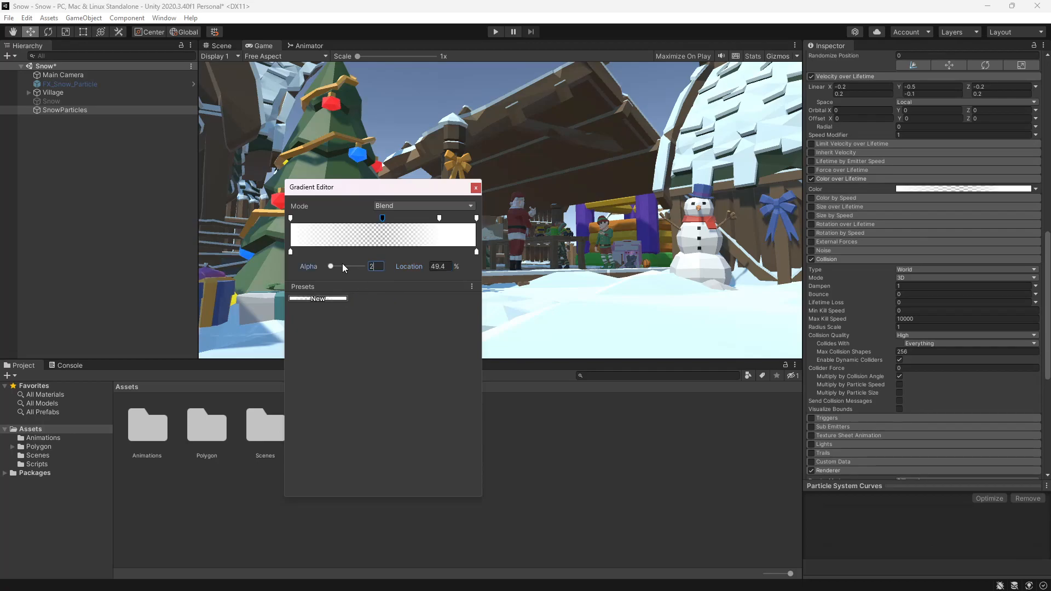
pyautogui.click(439, 219)
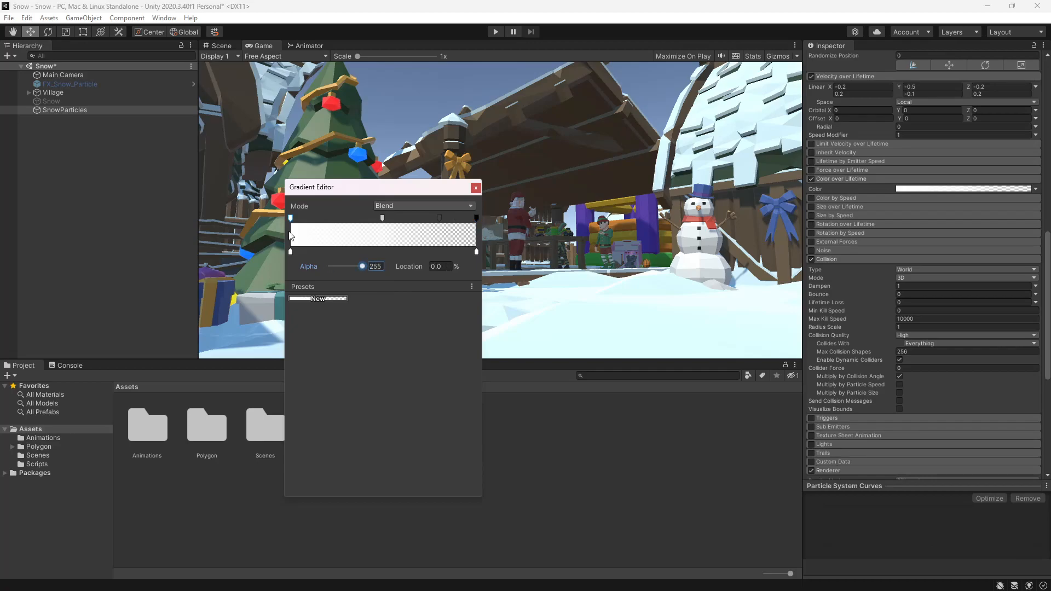
pyautogui.moveTo(325, 221)
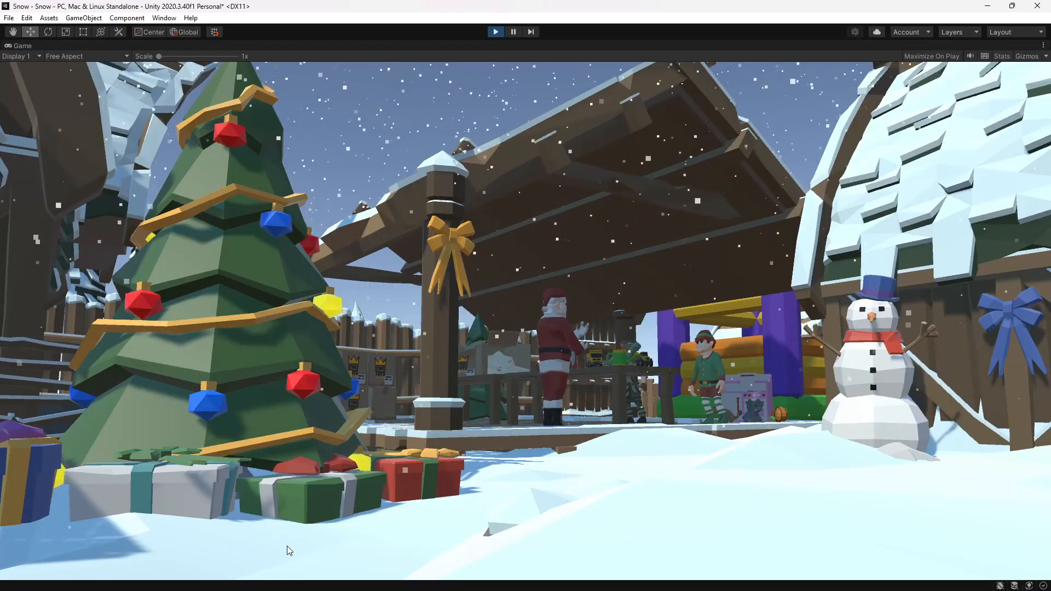
pyautogui.moveTo(332, 169)
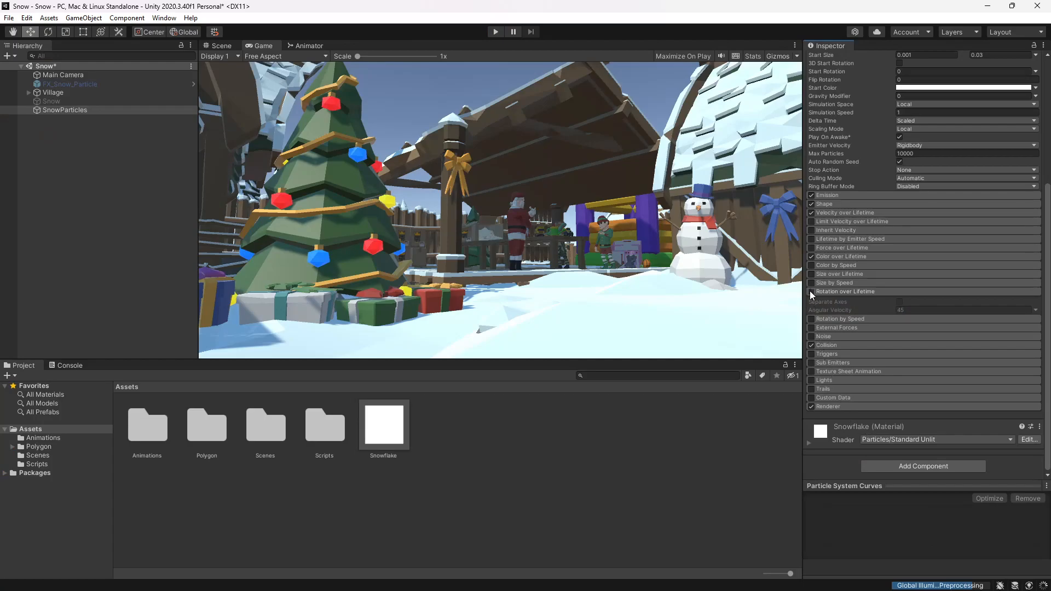
# Enable Rotation over Lifetime and set Emission Rate over Time to 800.
pyautogui.click(811, 291)
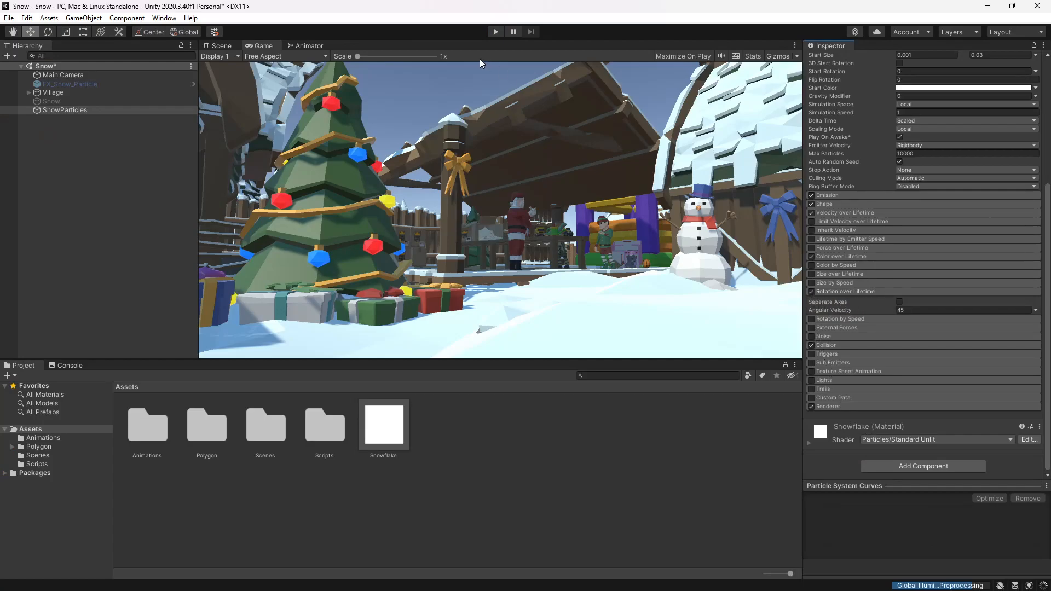
pyautogui.click(495, 31)
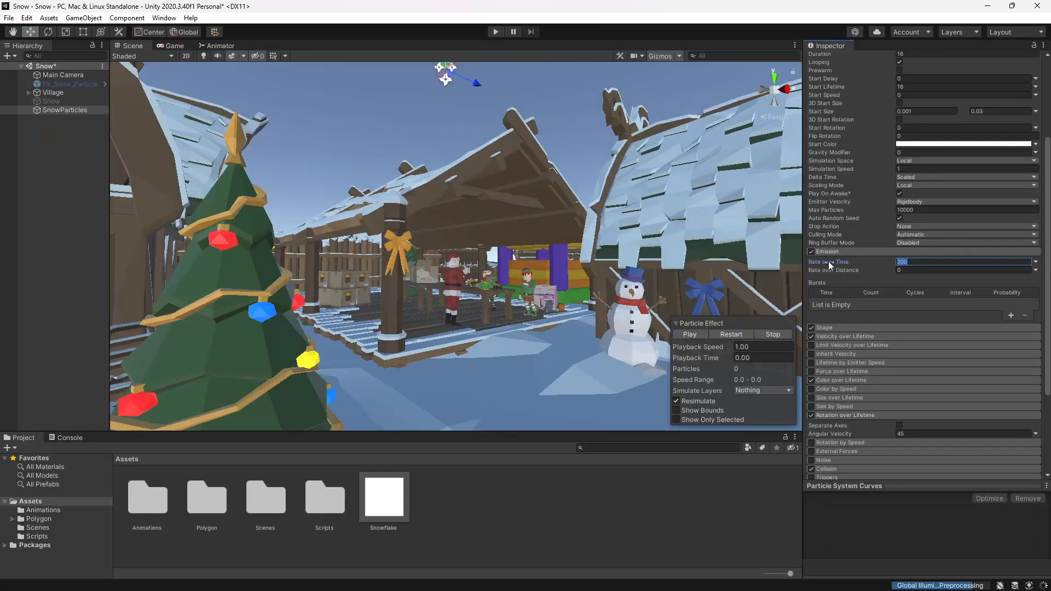
pyautogui.moveTo(828, 261)
pyautogui.write('50')
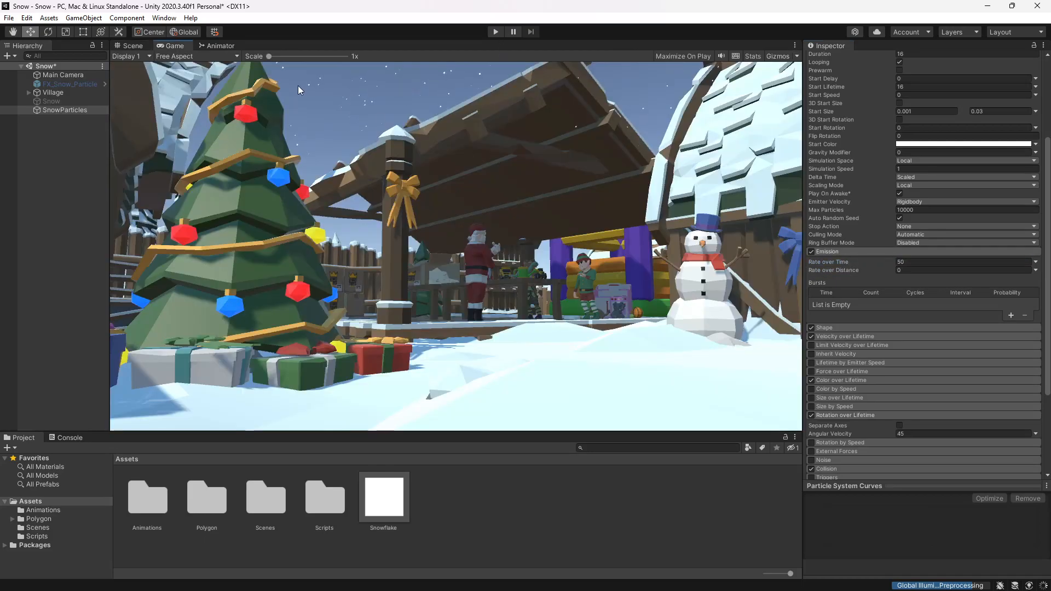
pyautogui.click(965, 261)
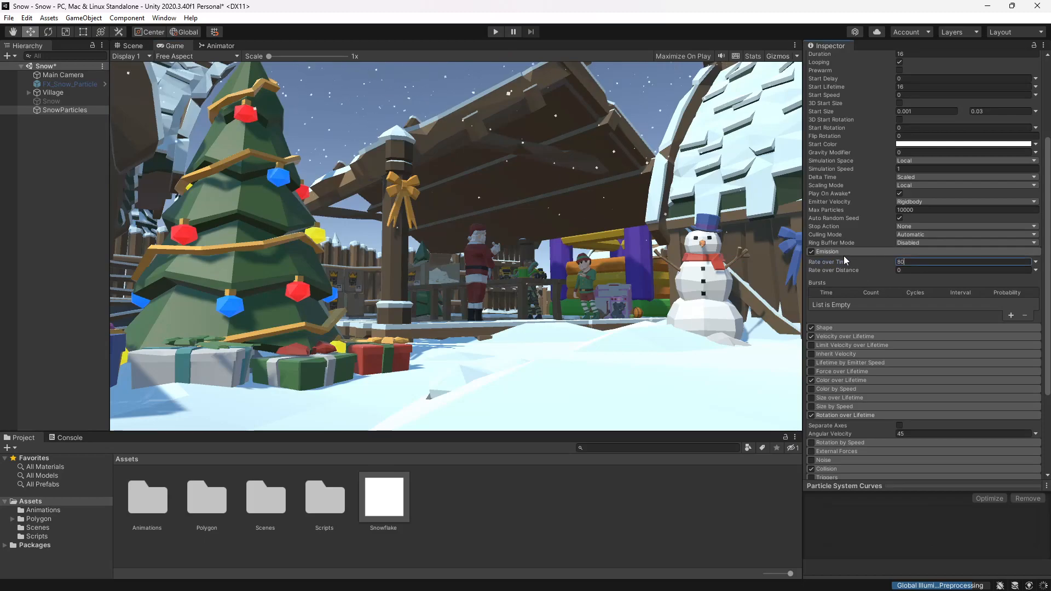
pyautogui.write('800')
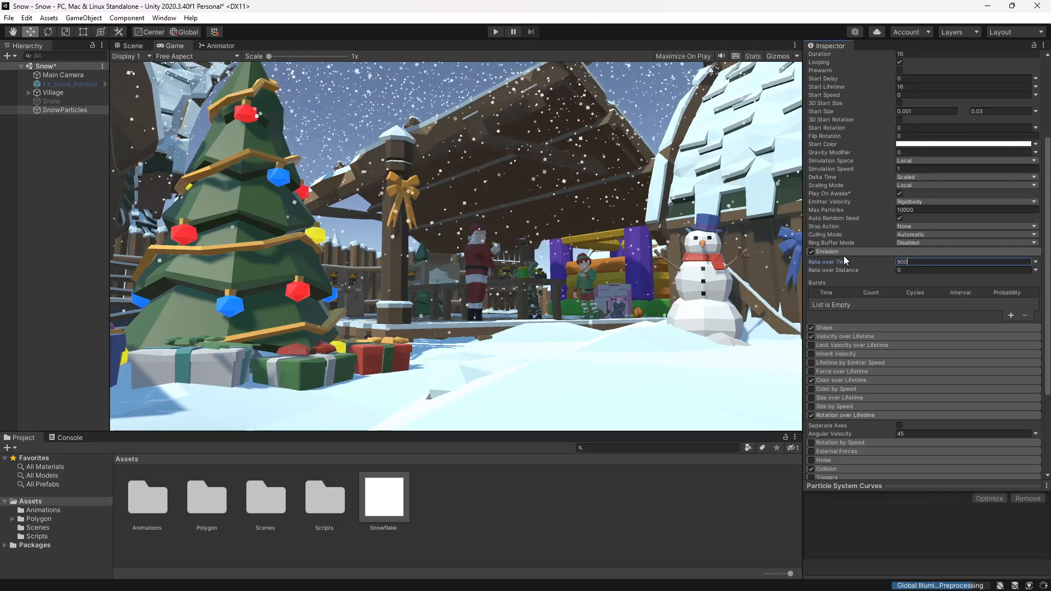